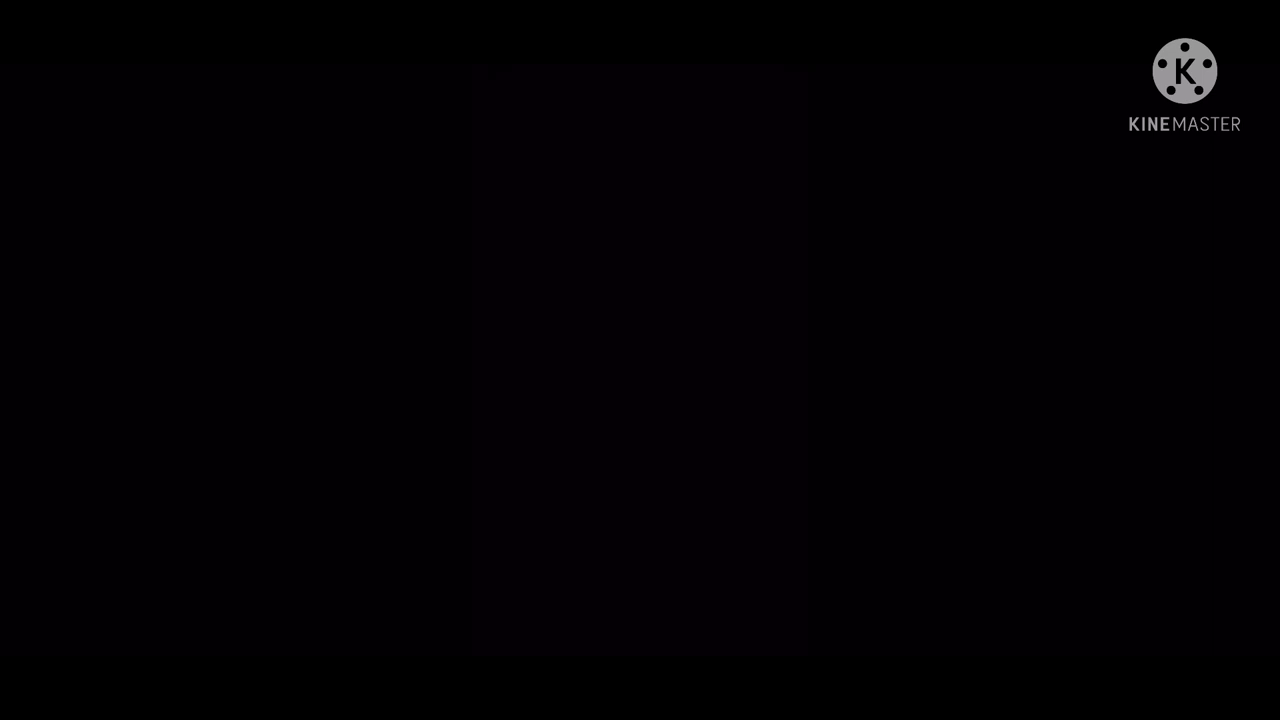
Bring up the playback controls on the Pico dancing meme video, paused at 0:00 of 1:25
left_click(640, 360)
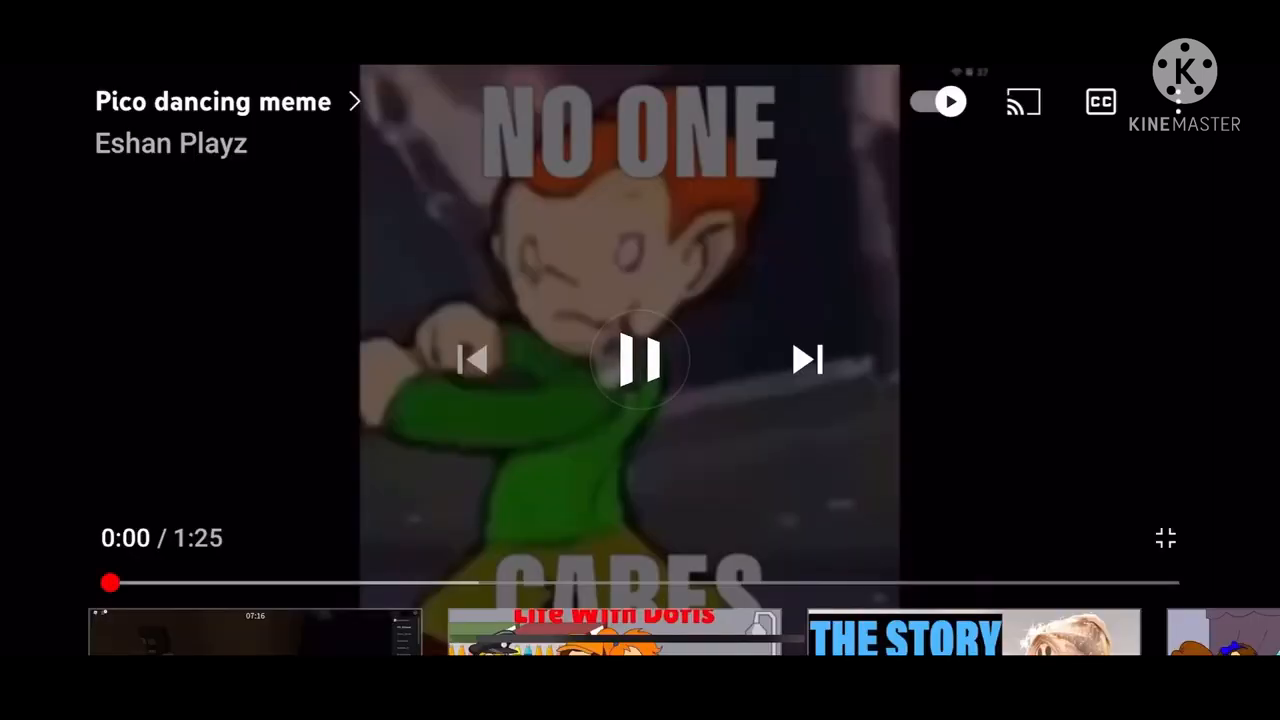